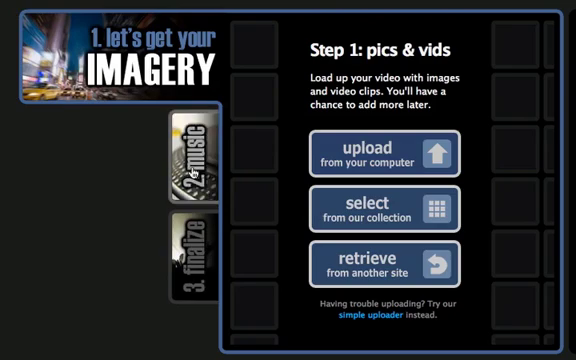
# Choose to upload from the computer and select the biome JPG photos from the Animoto folder
pyautogui.click(200, 164)
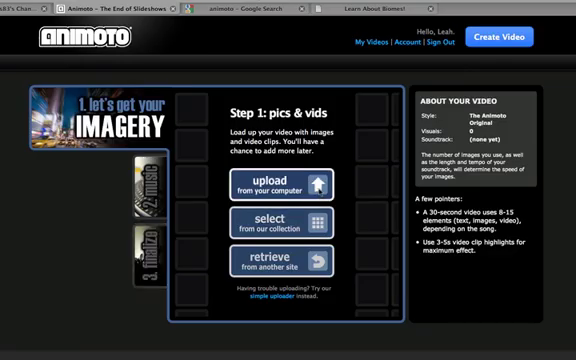
pyautogui.click(284, 184)
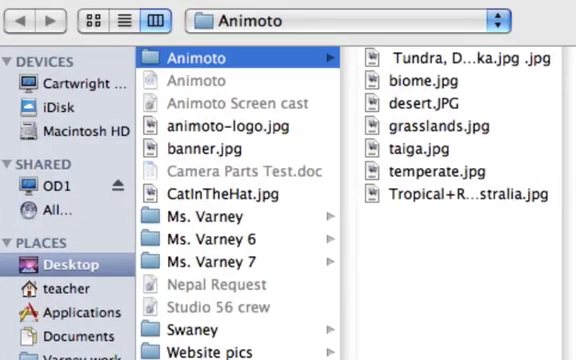
pyautogui.moveTo(248, 66)
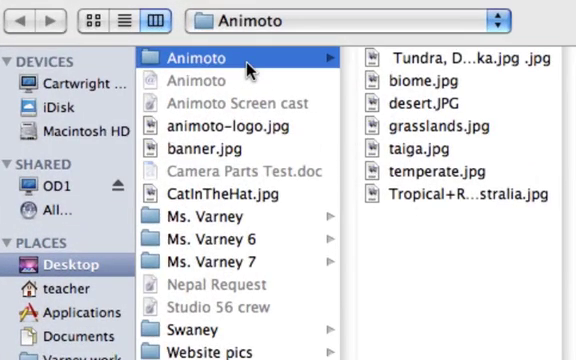
pyautogui.click(468, 56)
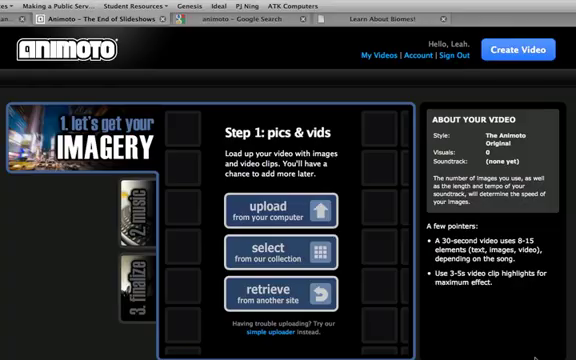
# Confirm the selection so the biome photos upload into the workspace grid
pyautogui.click(276, 210)
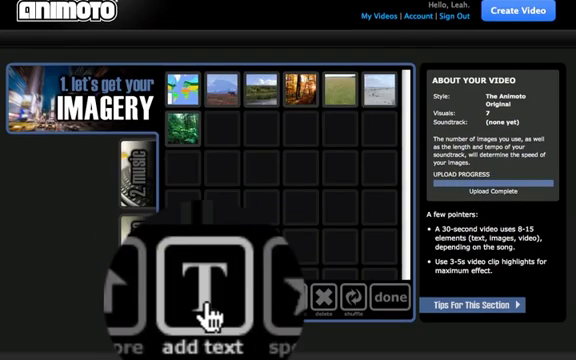
# Add a title text slide reading 'Biomes' with subtitle 'of the worl'
pyautogui.click(208, 308)
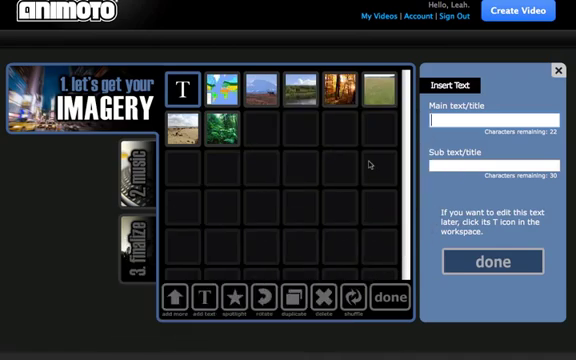
pyautogui.write('Biomes')
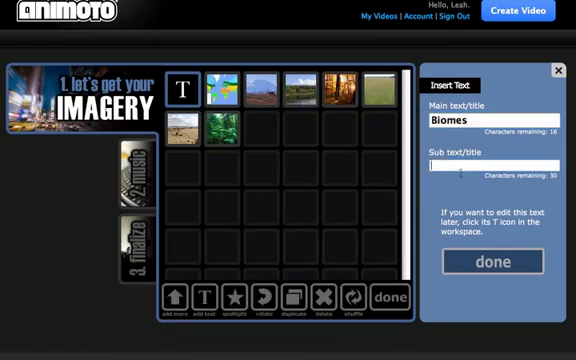
pyautogui.write('of the worl')
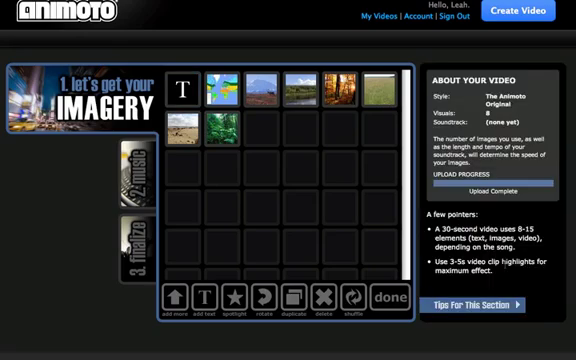
pyautogui.click(180, 152)
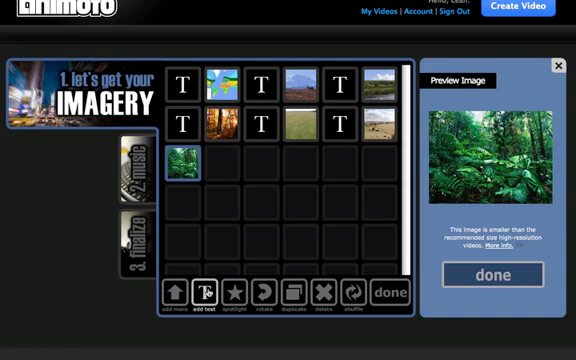
# Add a second text slide reading 'Rain Fo' before a biome photo
pyautogui.click(200, 292)
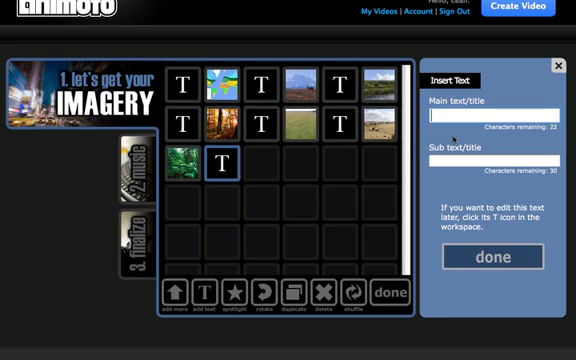
pyautogui.write('Rain Fo')
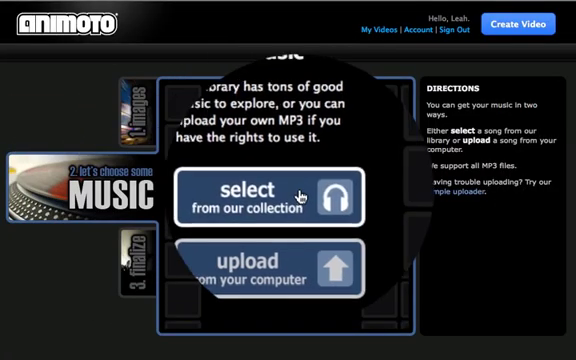
# Pick 'Picture Perfect' by Jennifer Cathcart from the built-in music collection as the soundtrack
pyautogui.click(268, 196)
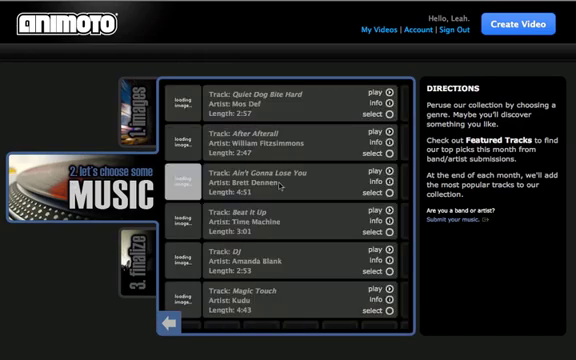
pyautogui.click(376, 124)
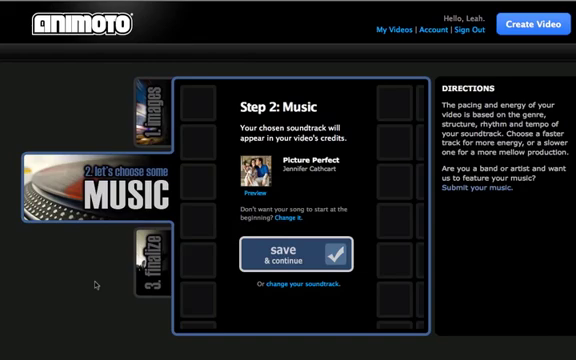
# Save the Picture Perfect soundtrack and continue to Step 3 customization
pyautogui.click(300, 256)
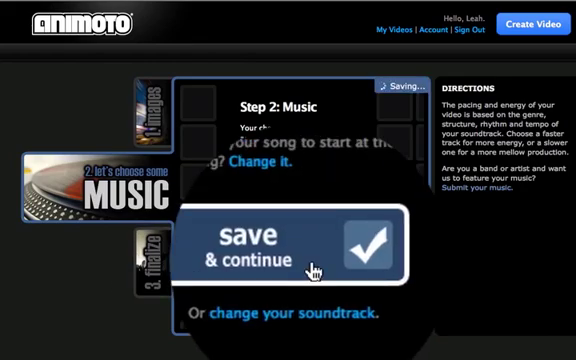
pyautogui.click(288, 246)
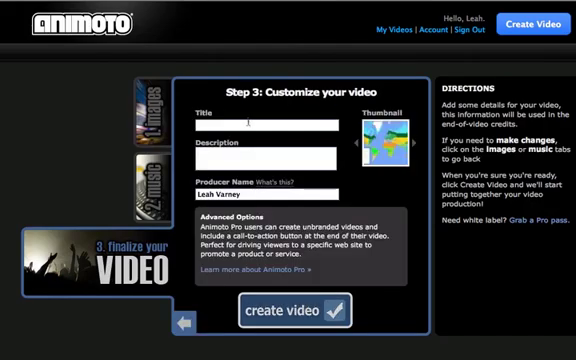
# Title the video 'Biomes', describe it 'Different areas of the wor', and create the video
pyautogui.write('Biomes')
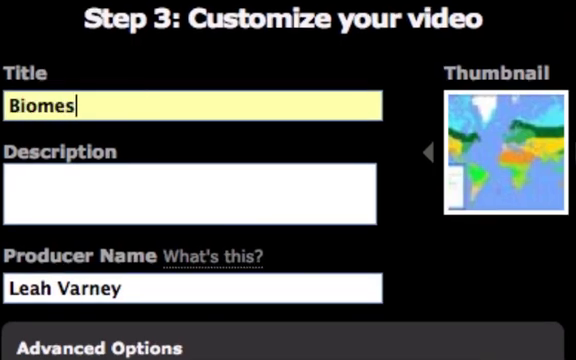
pyautogui.click(190, 190)
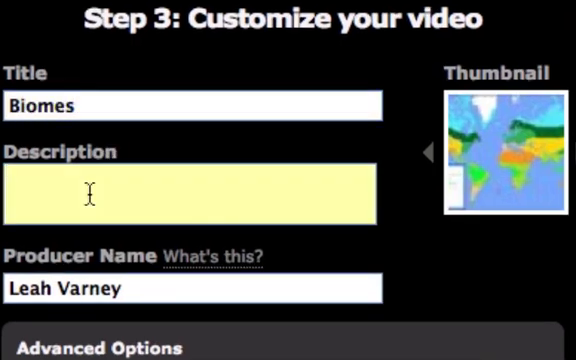
pyautogui.write('Different')
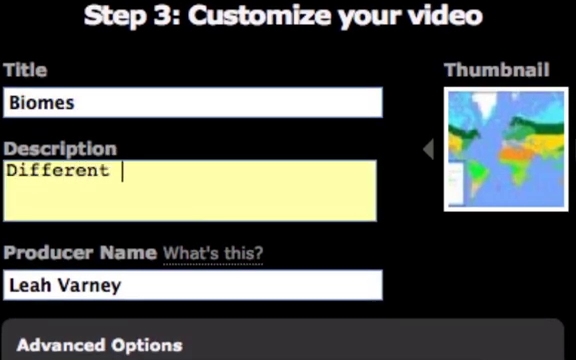
pyautogui.write('areas of the wor')
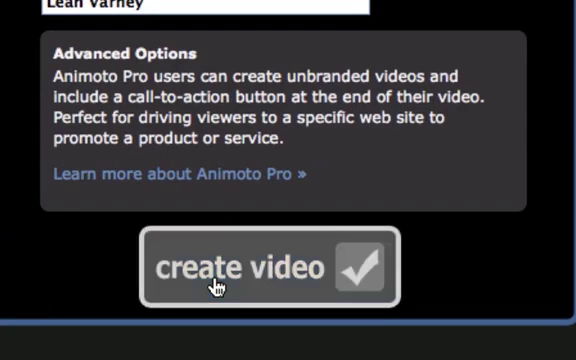
pyautogui.click(268, 268)
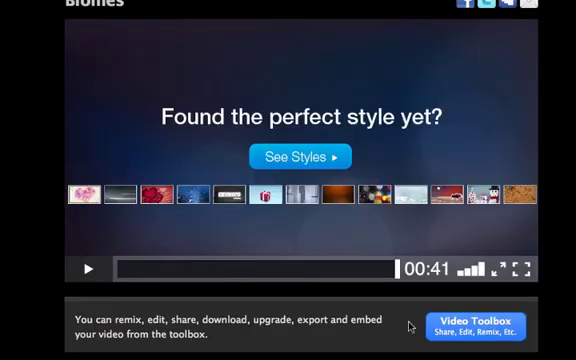
pyautogui.moveTo(472, 328)
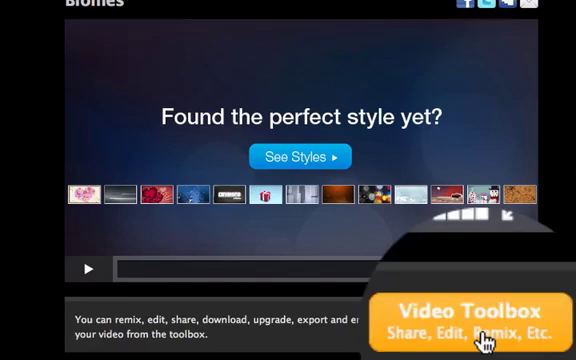
# Bring up the Video Toolbox, review the embed code, and close the Embed window
pyautogui.click(472, 322)
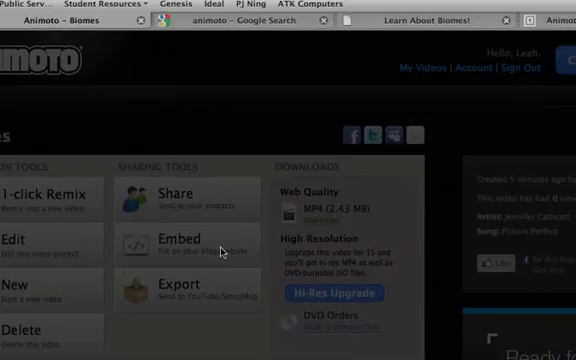
pyautogui.click(184, 238)
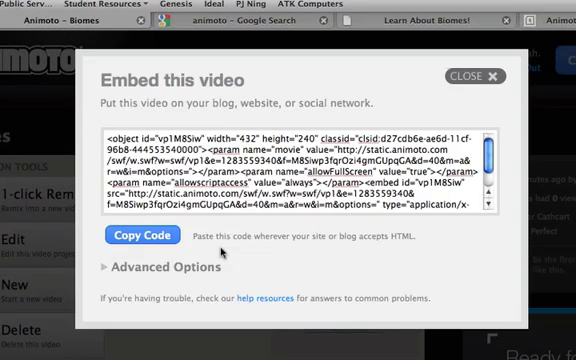
pyautogui.click(476, 76)
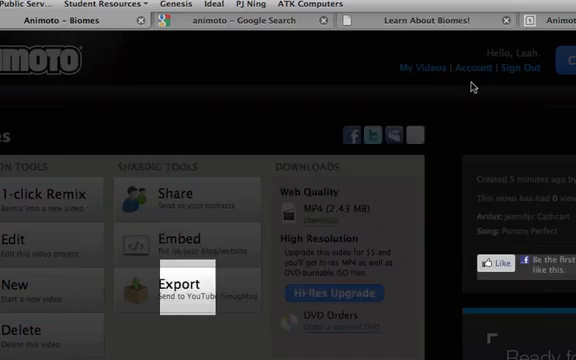